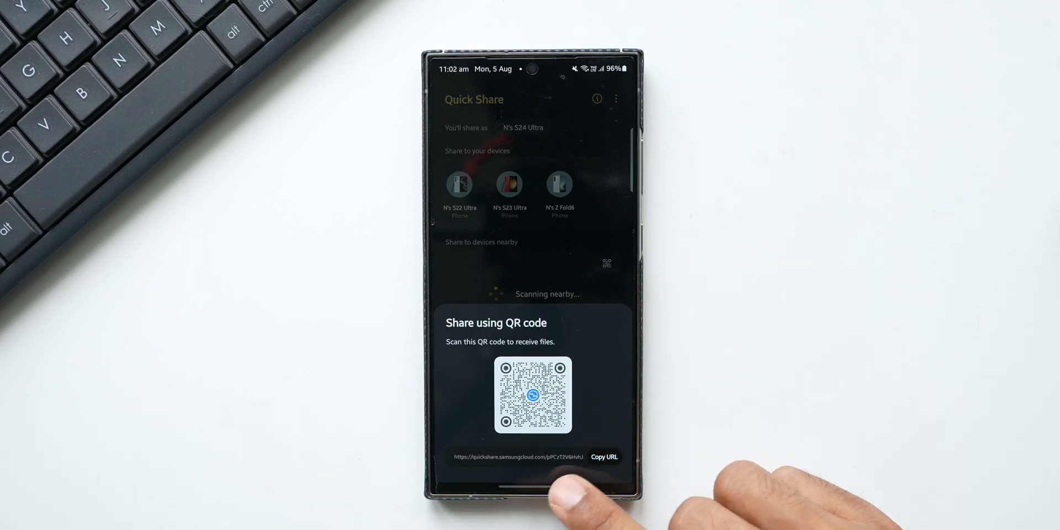
Step: Dismiss the 'Share using QR code' sheet to return to the main sharing screen
{"action": "left_click", "coordinate": [604, 456]}
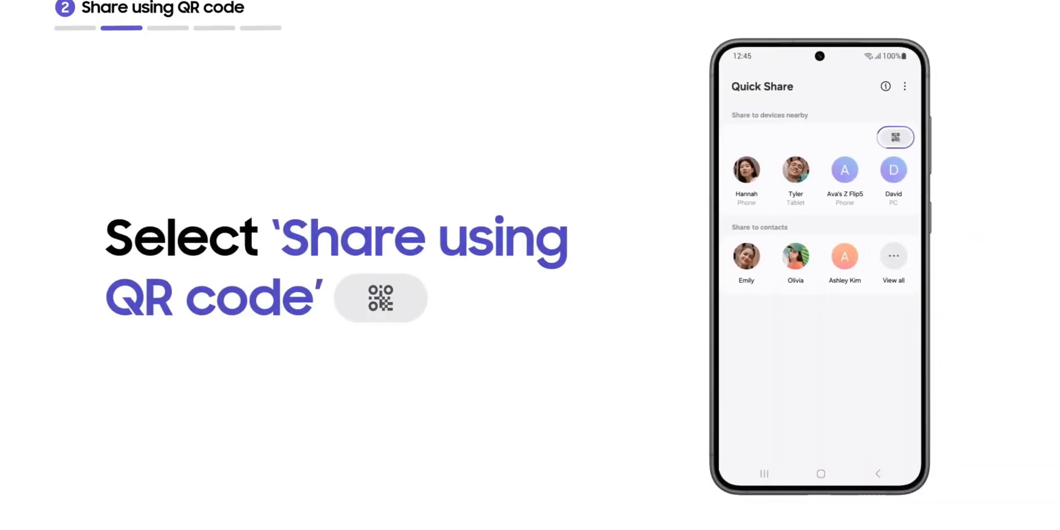
Step: Show a scannable QR code under 'Share to devices nearby' for receiving the files
{"action": "left_click", "coordinate": [893, 137]}
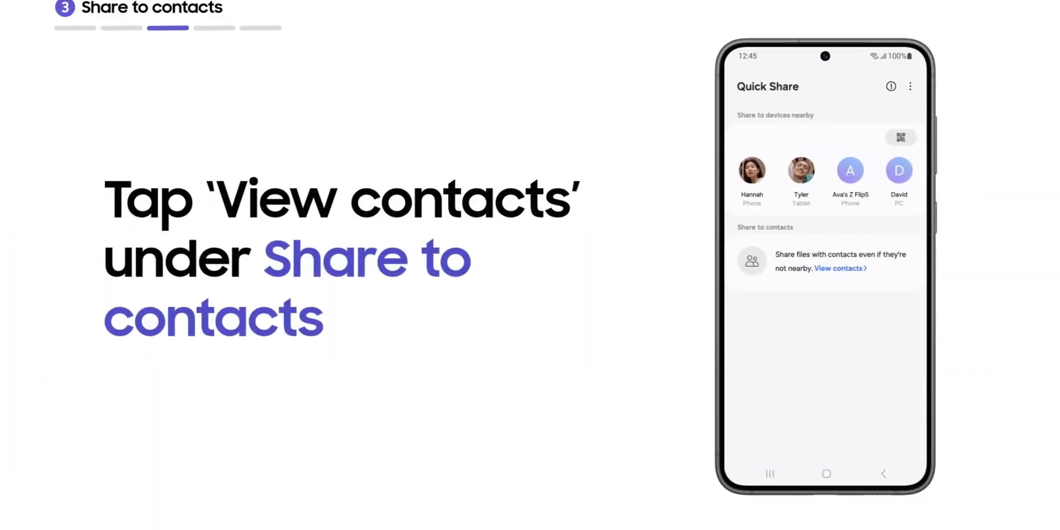
Step: Open 'View contacts' and pick recipients from the 'Select who to share with' list
{"action": "left_click", "coordinate": [839, 267]}
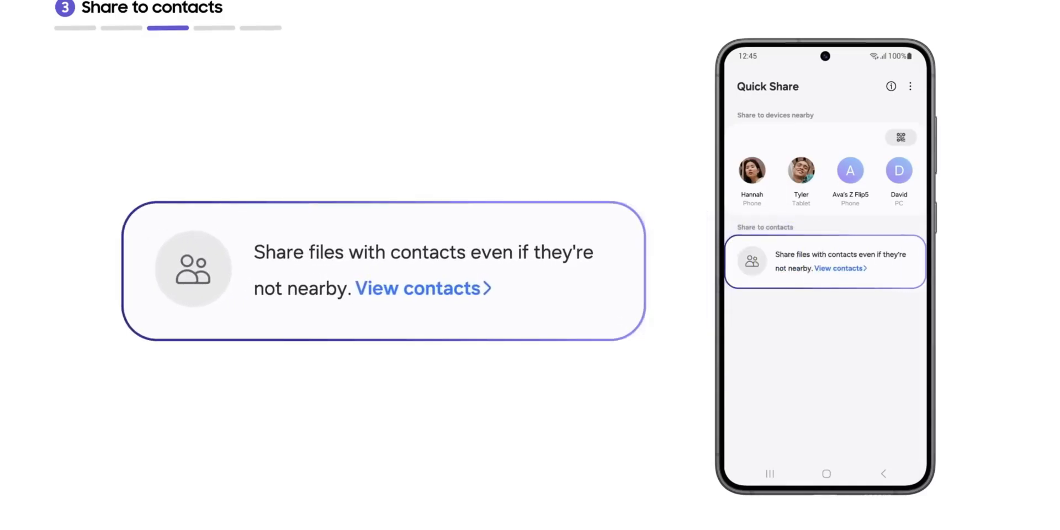
{"action": "left_click", "coordinate": [839, 268]}
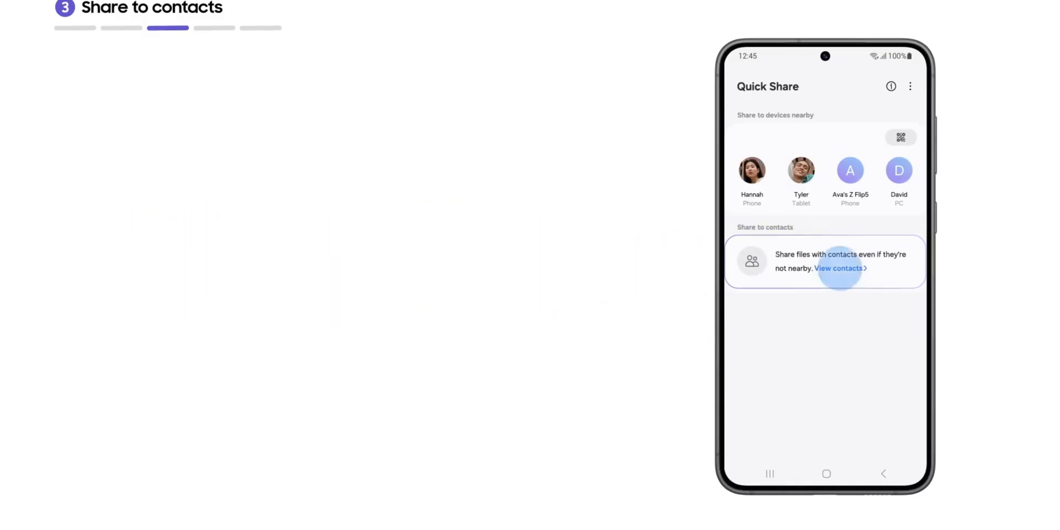
{"action": "left_click", "coordinate": [838, 268]}
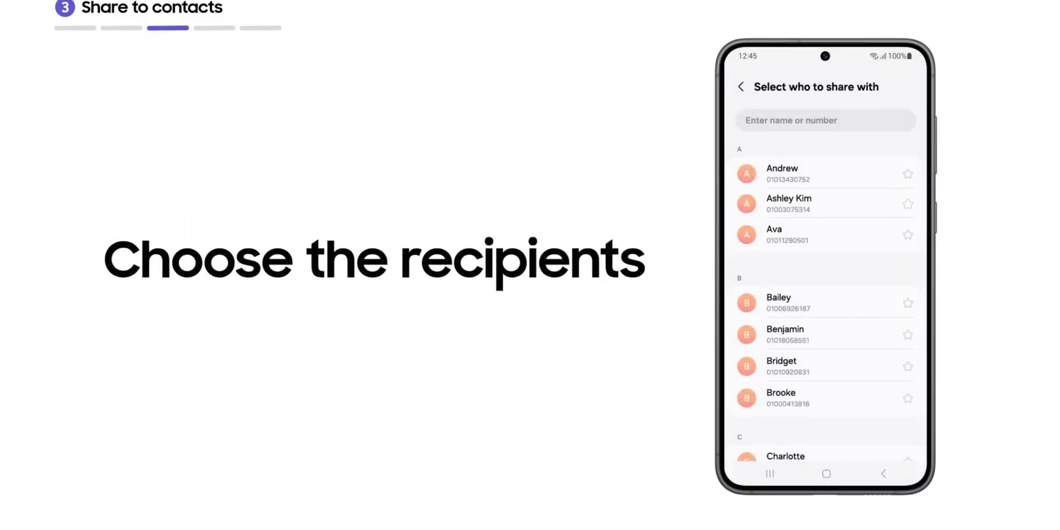
{"action": "scroll", "scroll_direction": "down", "scroll_amount": 3}
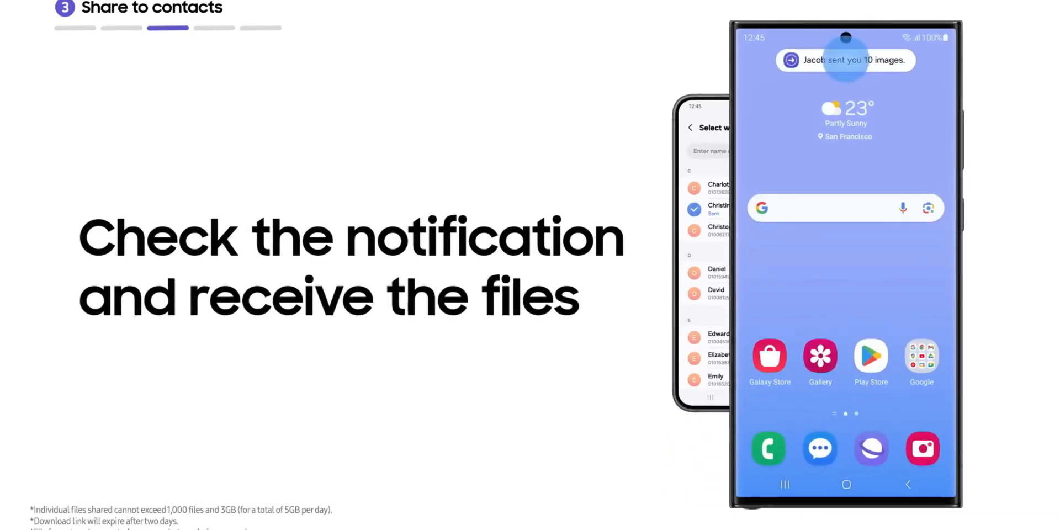
Step: Open the received-images notification to reach the main Quick Share screen
{"action": "left_click", "coordinate": [845, 59]}
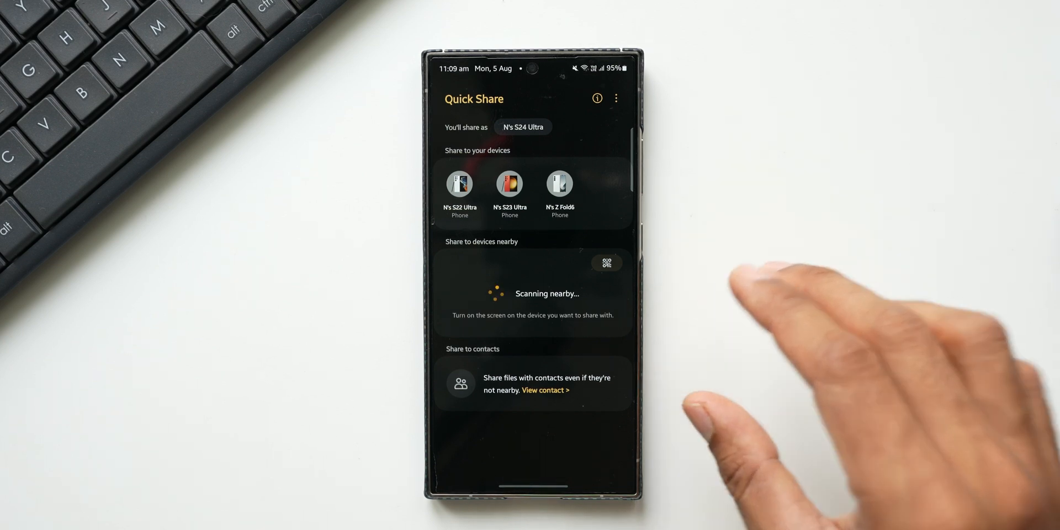
{"action": "mouse_move", "coordinate": [812, 305]}
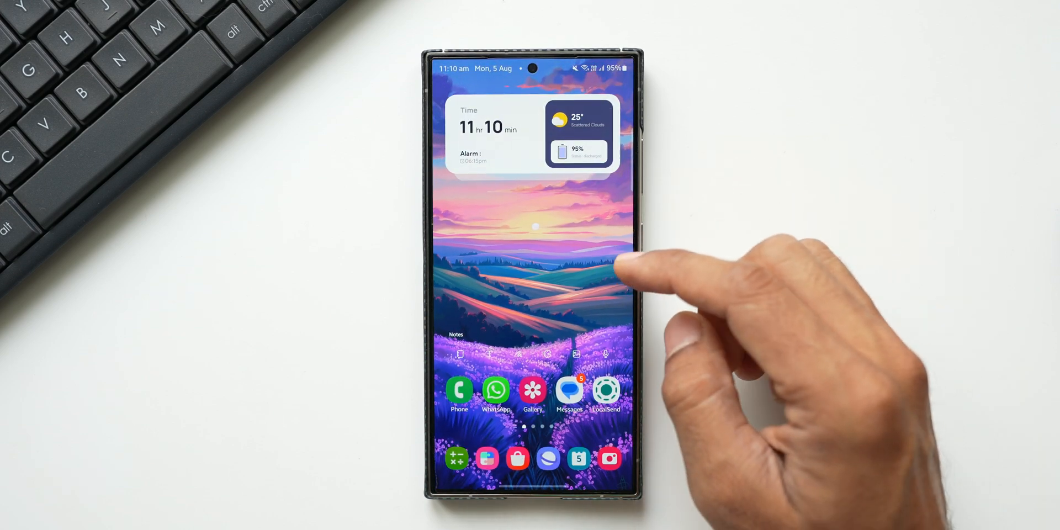
{"action": "mouse_move", "coordinate": [629, 236]}
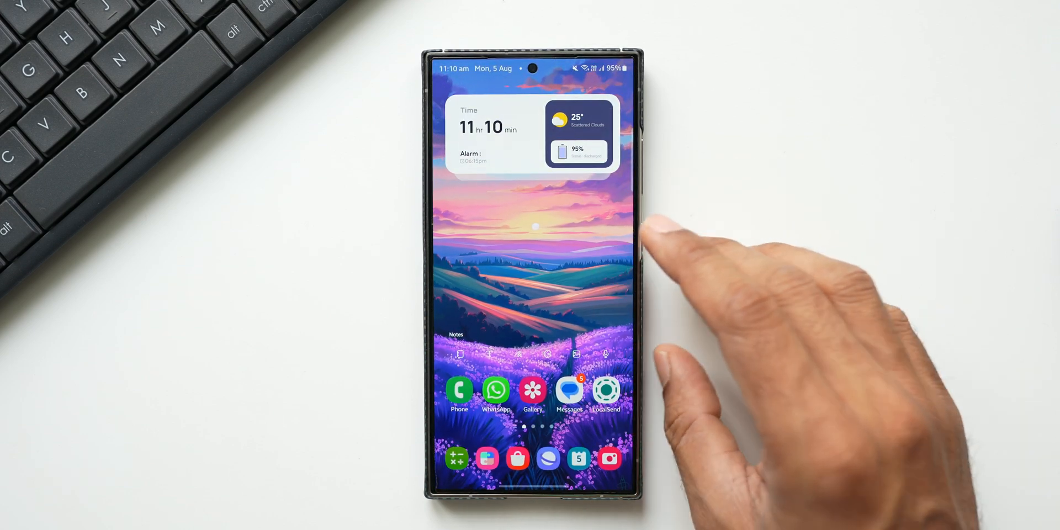